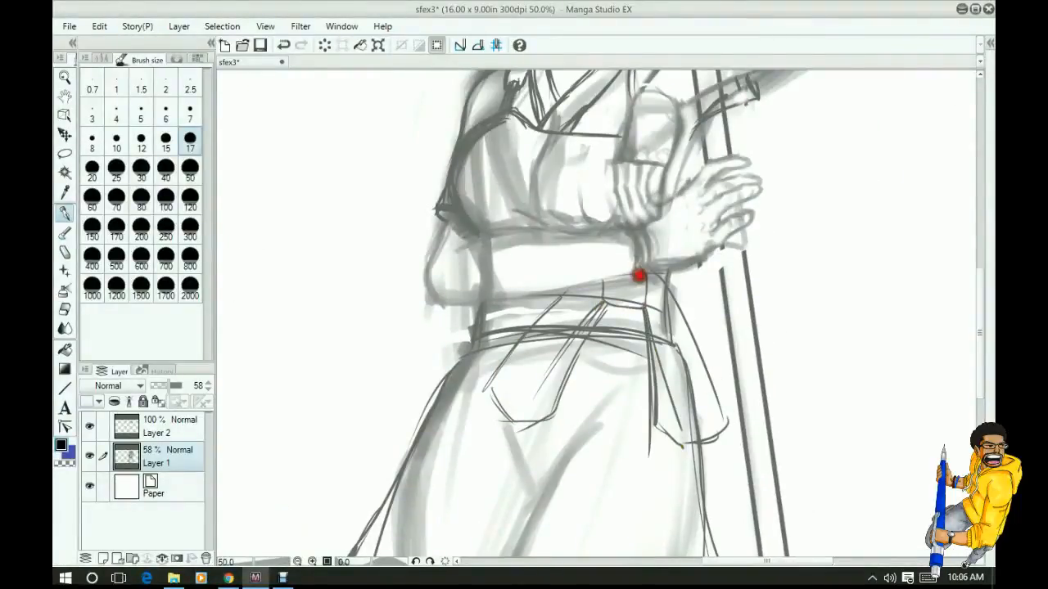
Ink dark outlines over the sketched head, checking the Nanase reference in between
left_click_drag(639, 274, 569, 413)
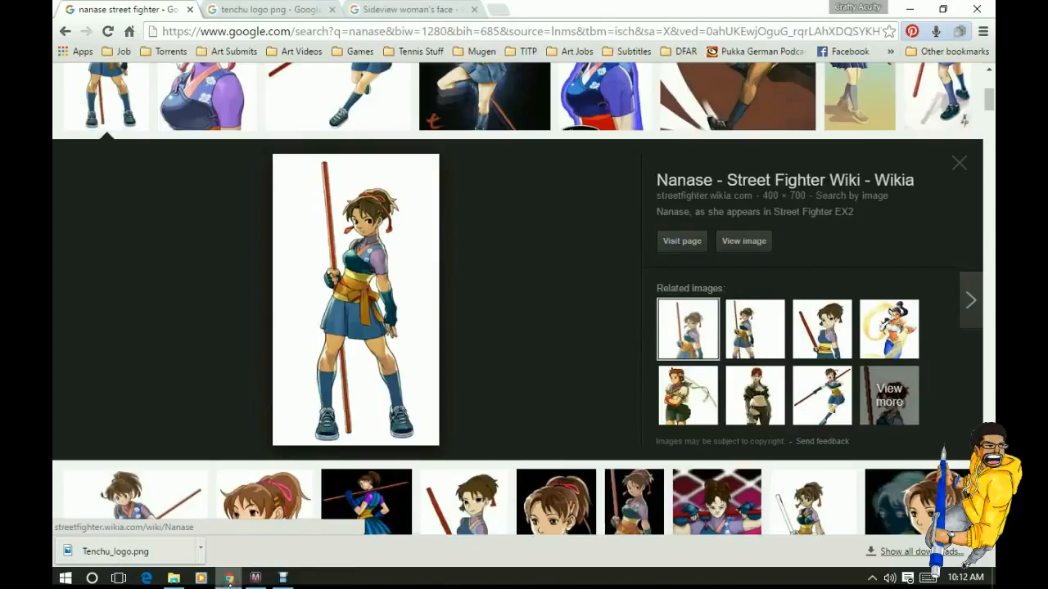
left_click(255, 578)
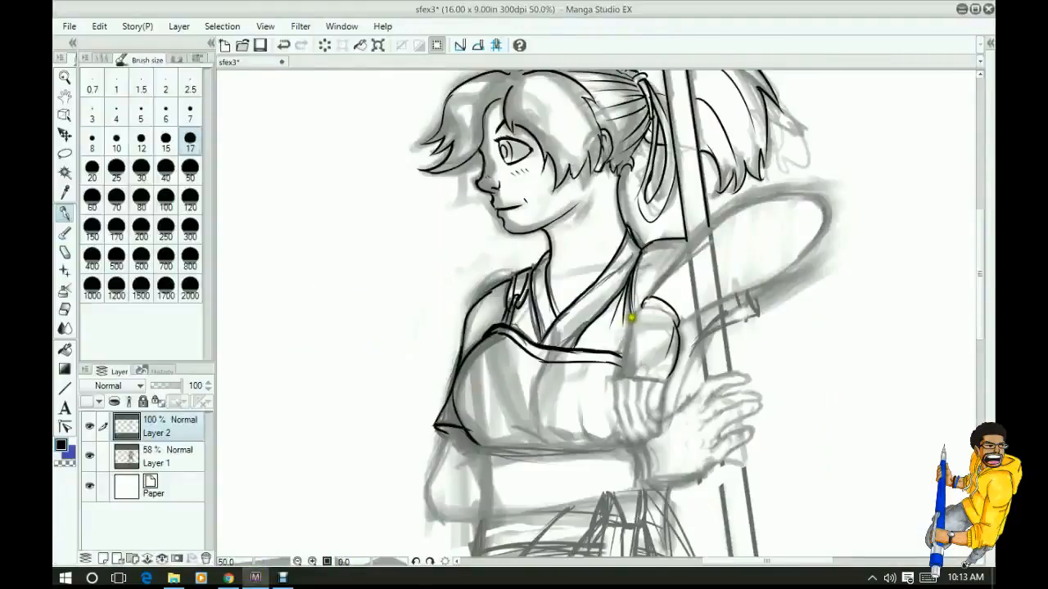
Trace clean lines over the arm, hands and sash, moving down the canvas
left_click_drag(630, 319, 646, 430)
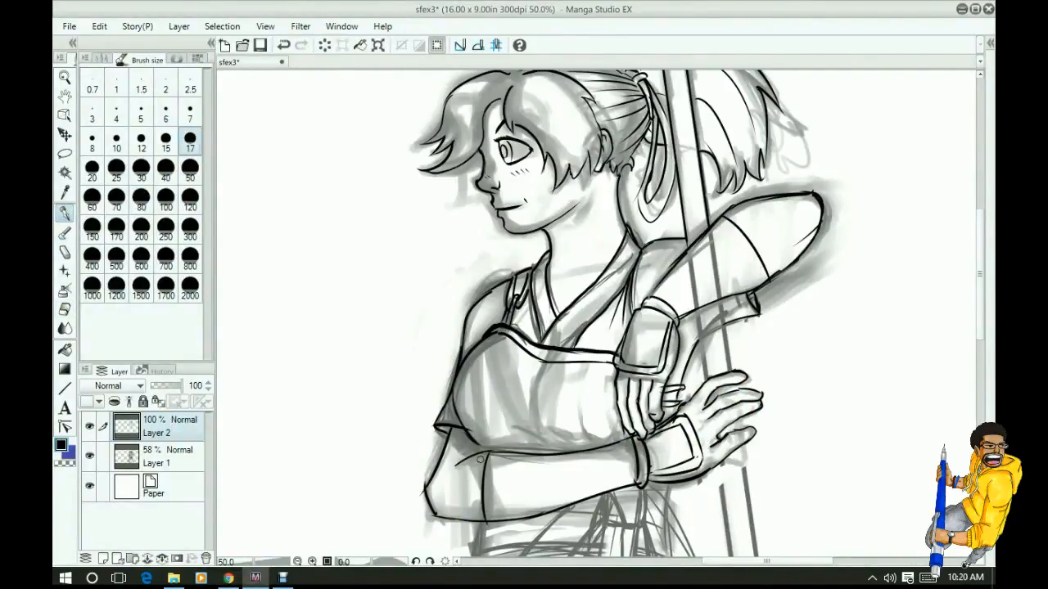
scroll("down", 3)
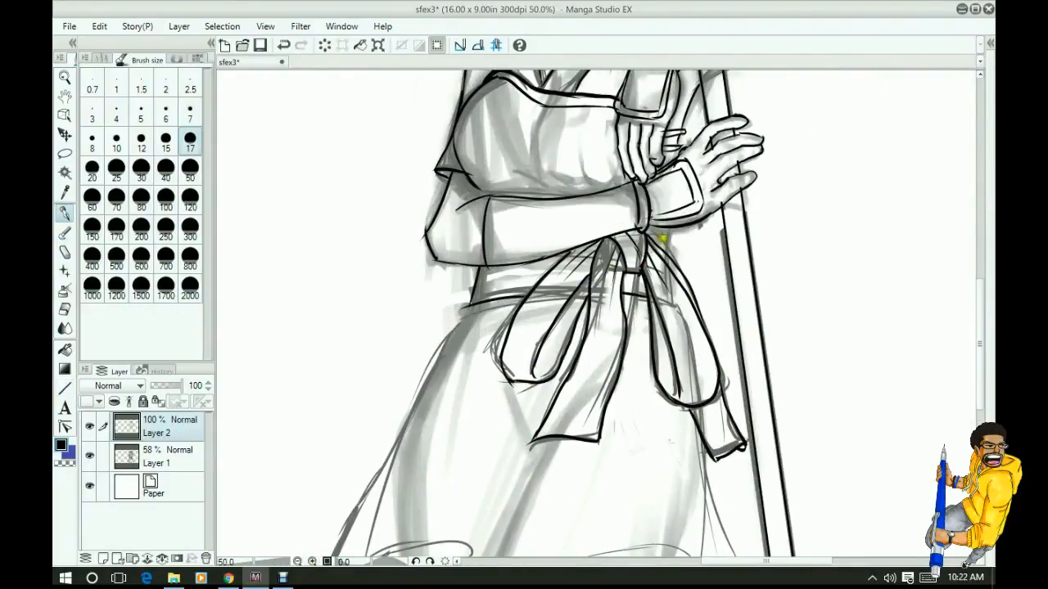
scroll("down", 3)
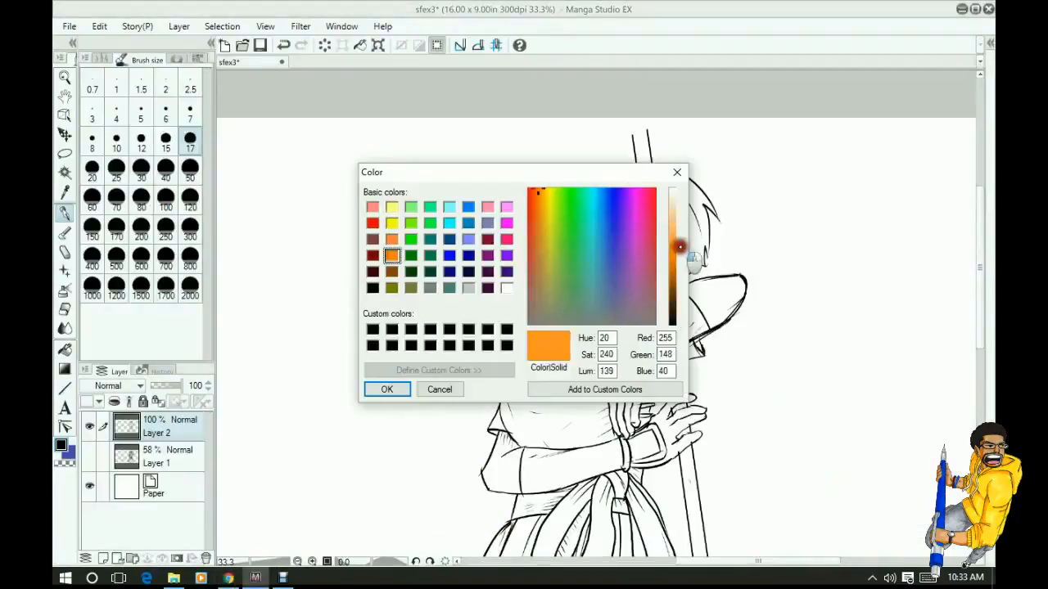
Pick orange, pale skin tone, brown and pink and paint the face, hair and ribbon flats
left_click(386, 389)
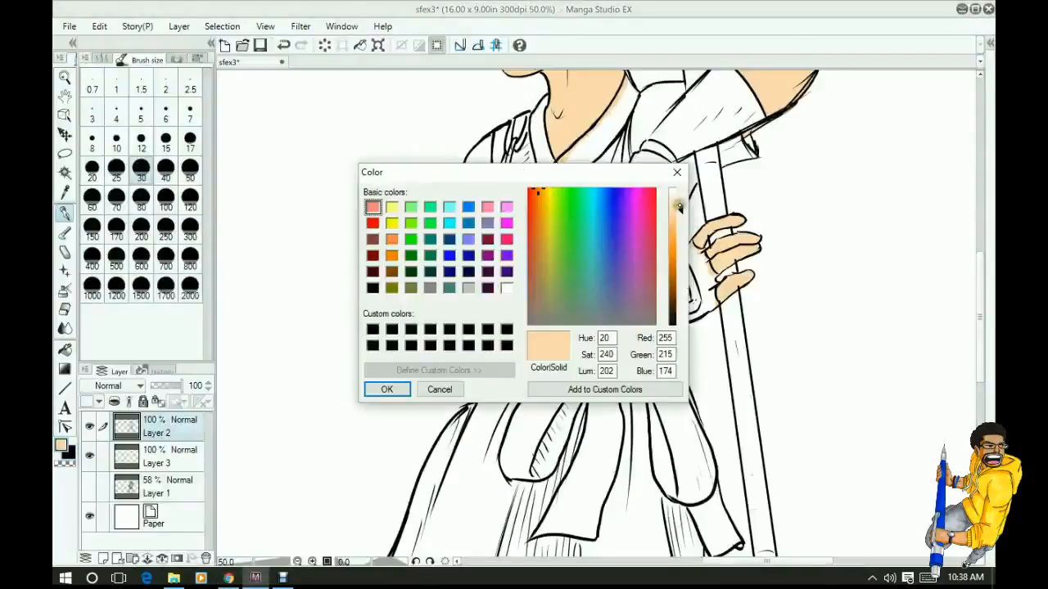
left_click(387, 388)
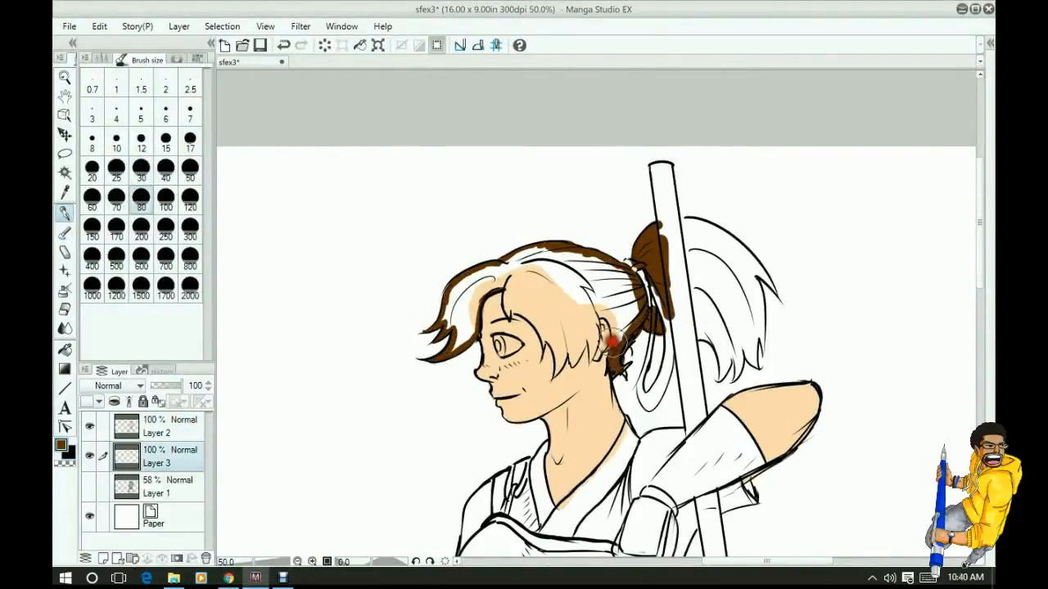
left_click_drag(614, 340, 721, 238)
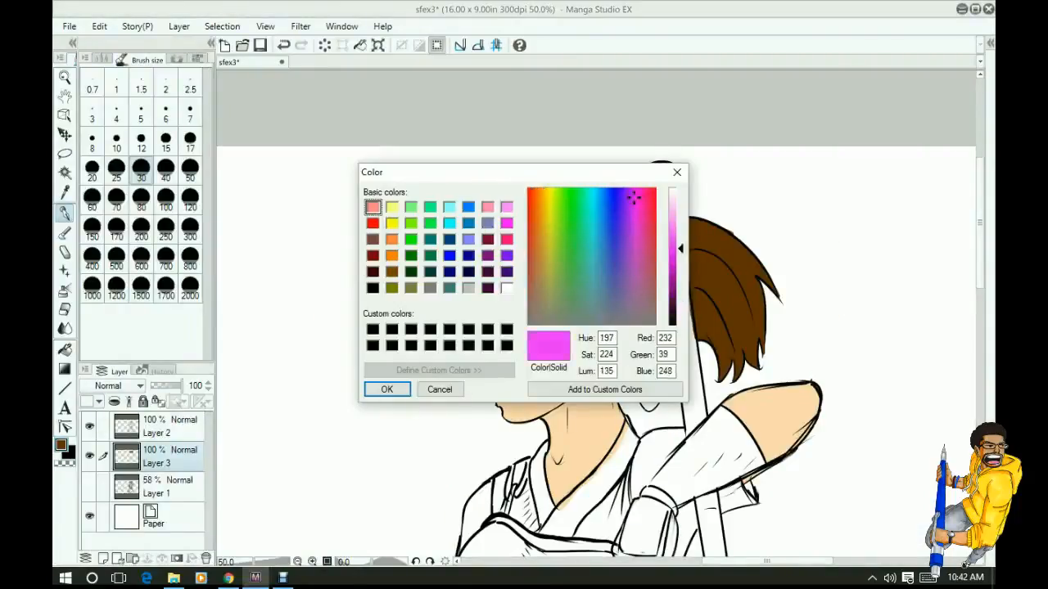
left_click(385, 389)
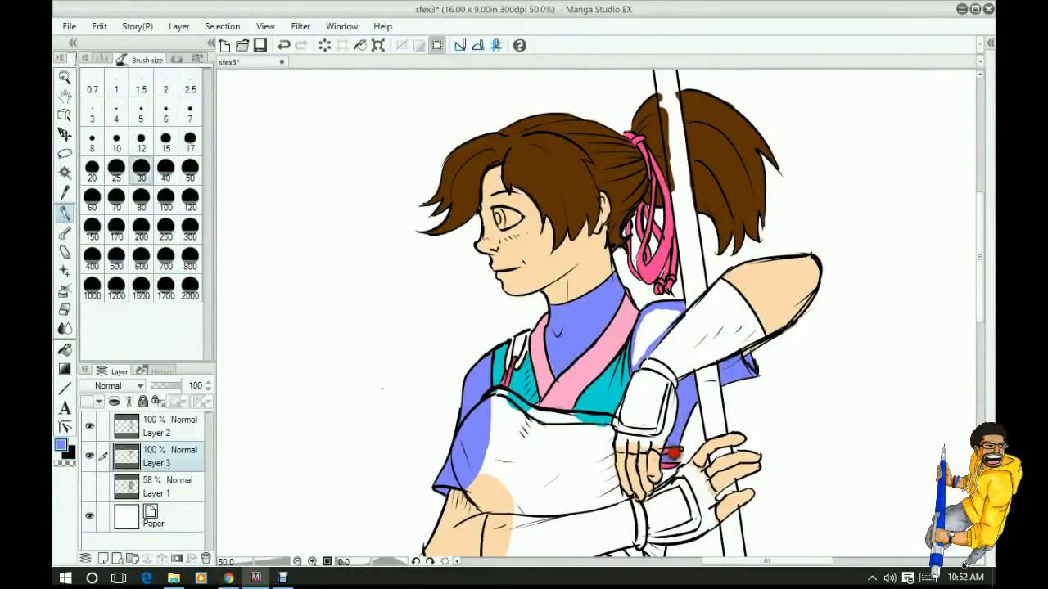
View the whole figure and compare it against the Nanase reference image
key("ctrl+-")
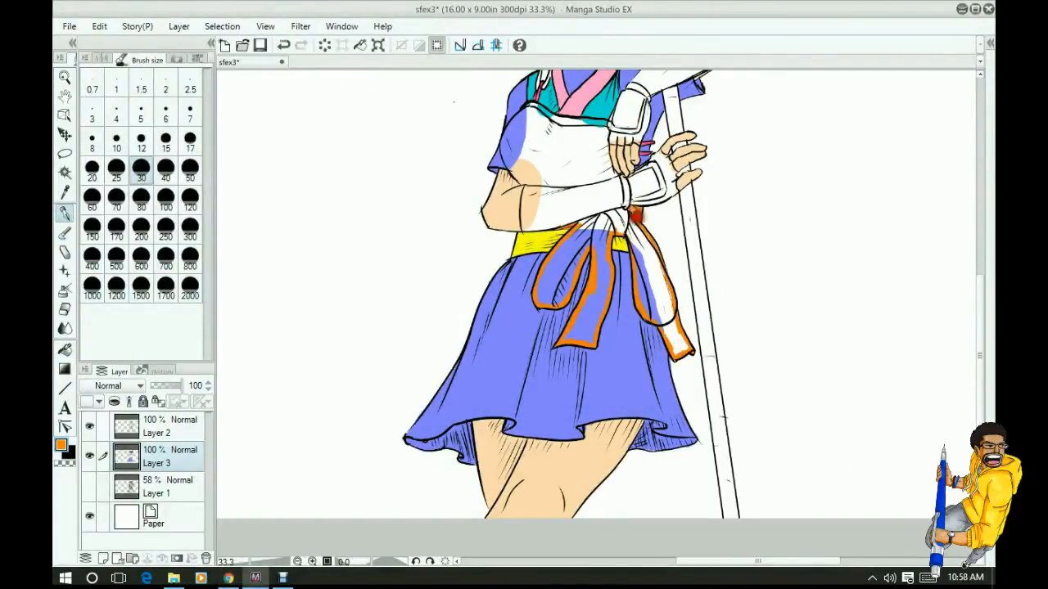
left_click(227, 578)
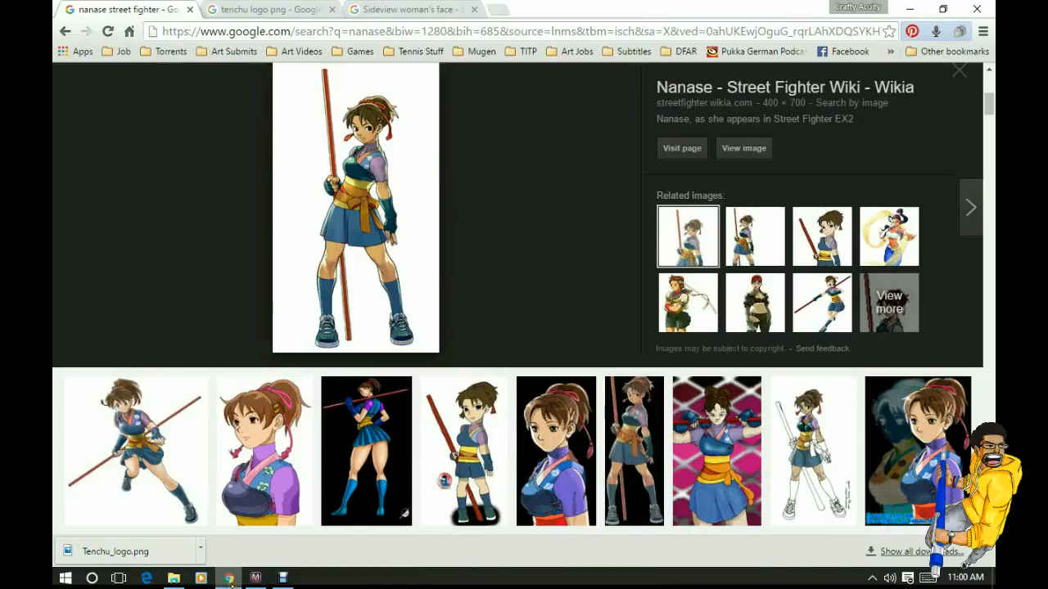
left_click(256, 578)
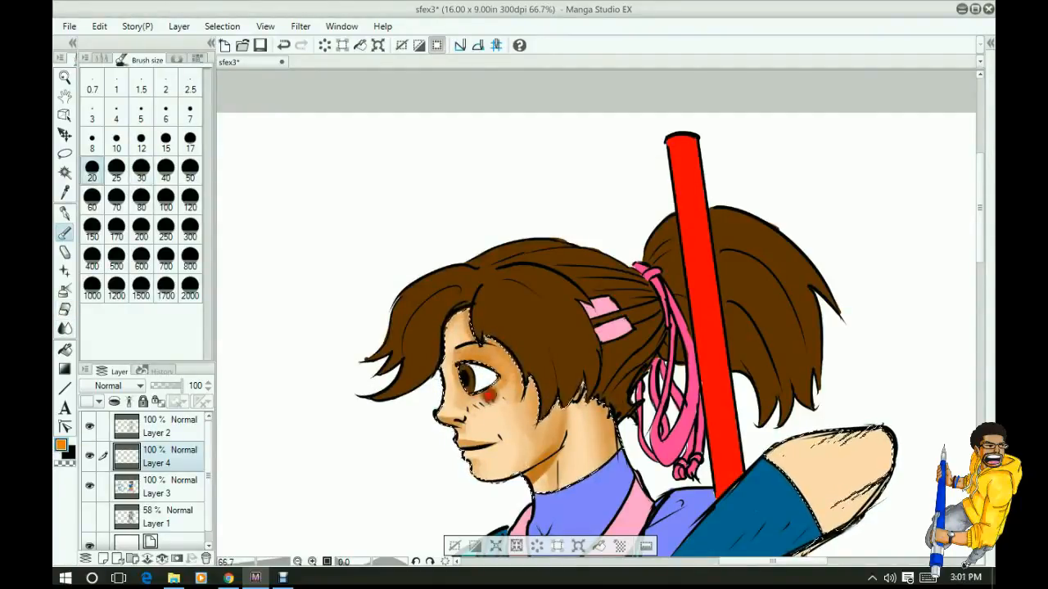
Shade the red staff with dark red and continue colouring down toward the sash and skirt
scroll("down", 3)
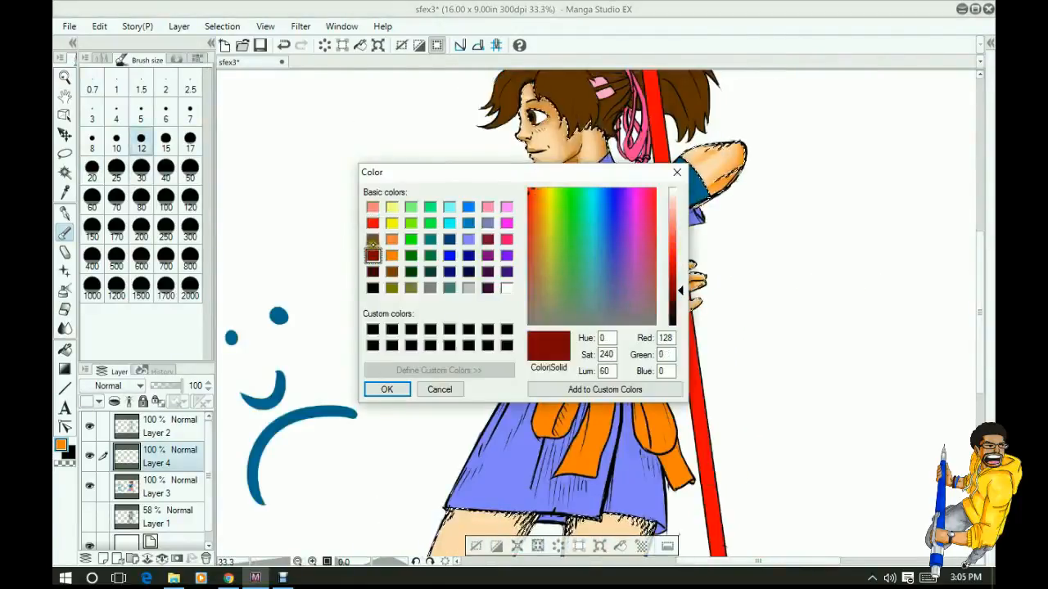
left_click(387, 389)
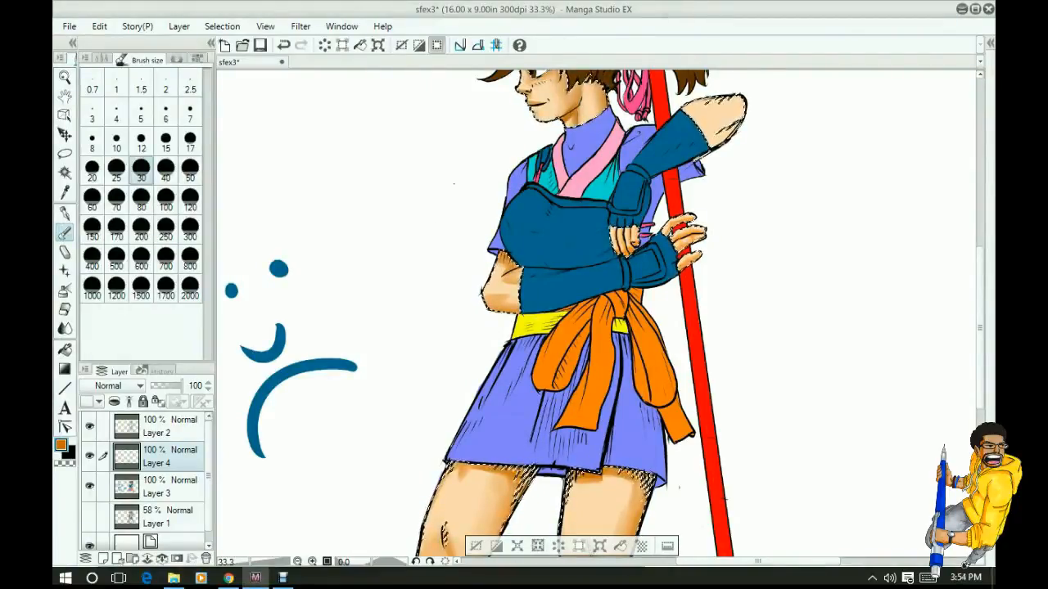
scroll("down", 3)
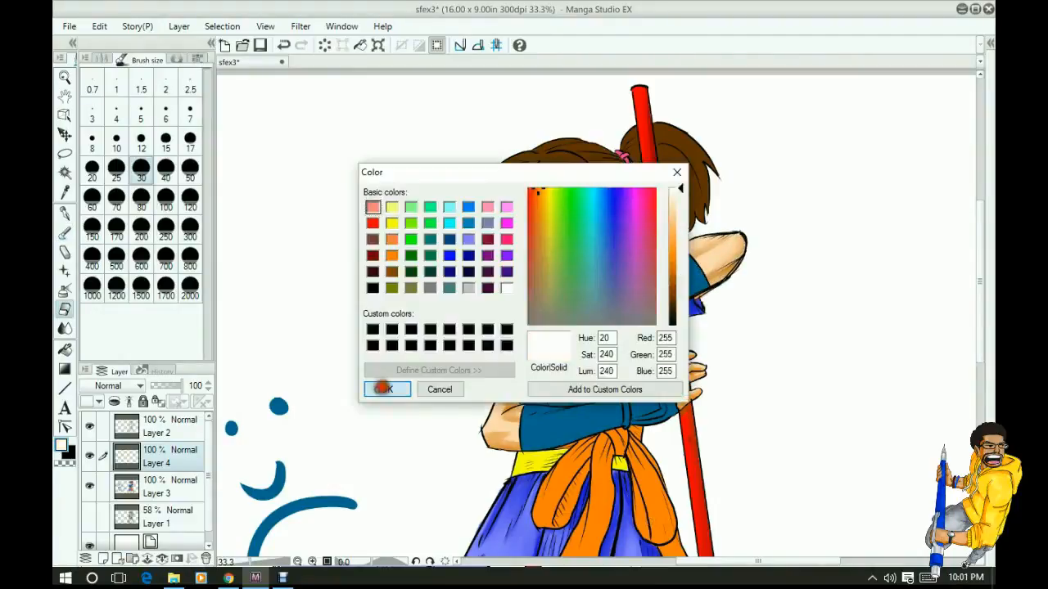
Choose dark green and fill the bottom background layer with it
left_click(385, 389)
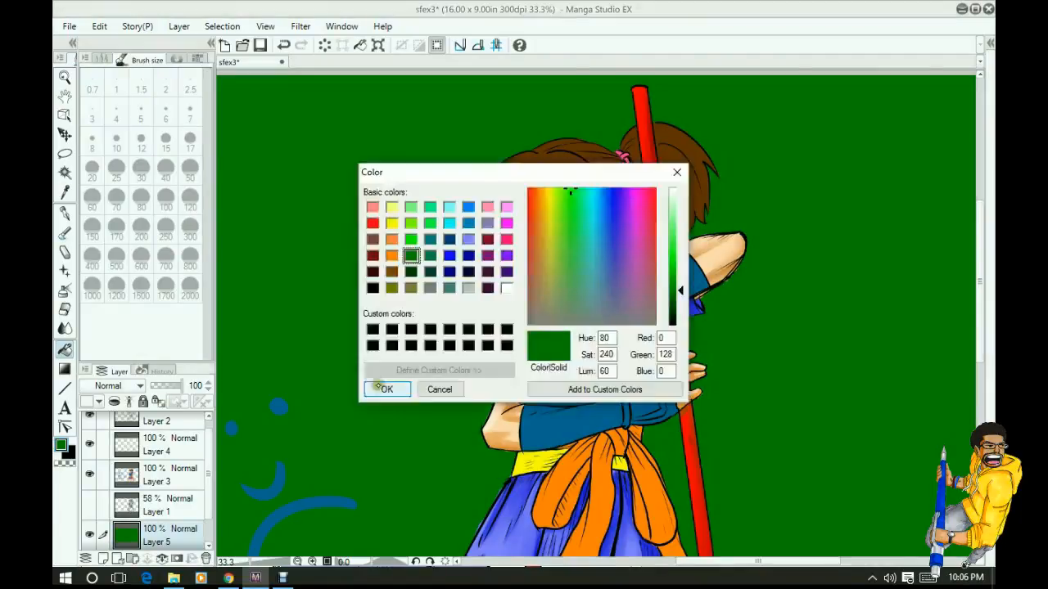
left_click(386, 389)
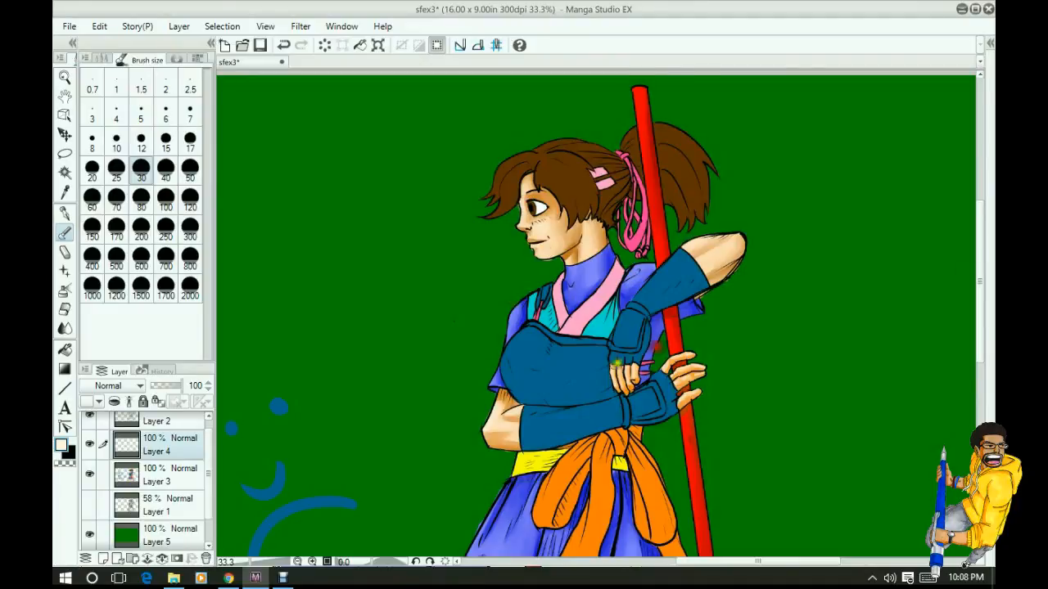
scroll("down", 3)
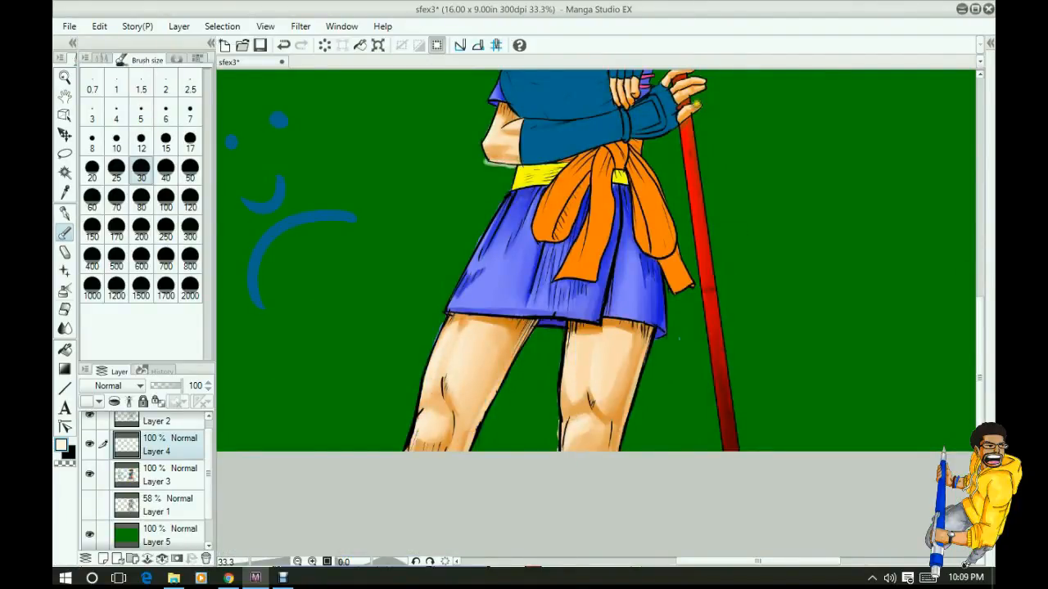
Add Layer 6 for further background painting
left_click(155, 475)
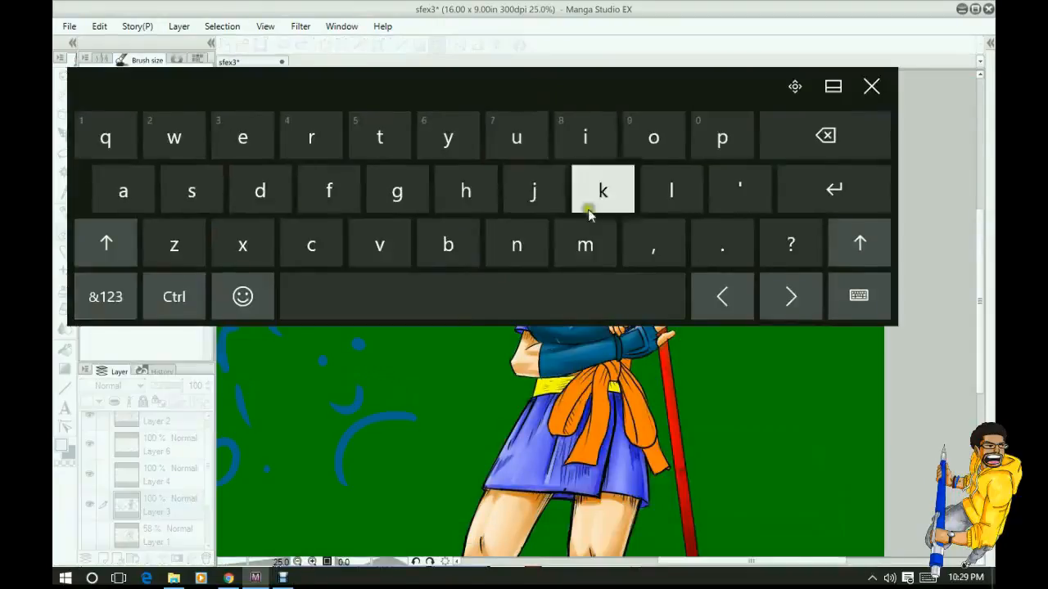
Dismiss the touch keyboard and confirm a pale highlight colour for airbrushing
left_click(871, 86)
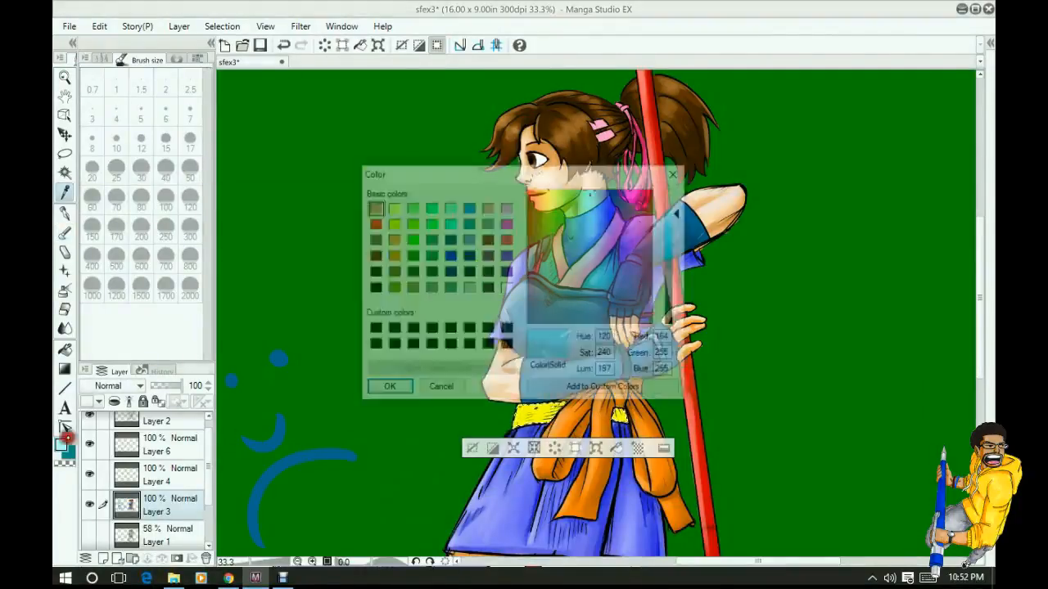
left_click(390, 386)
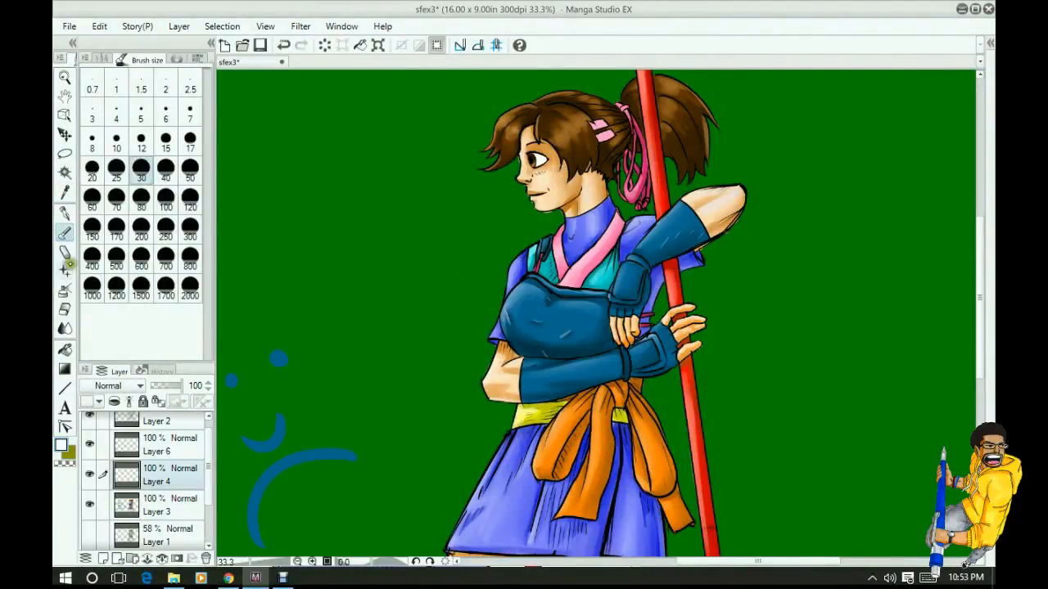